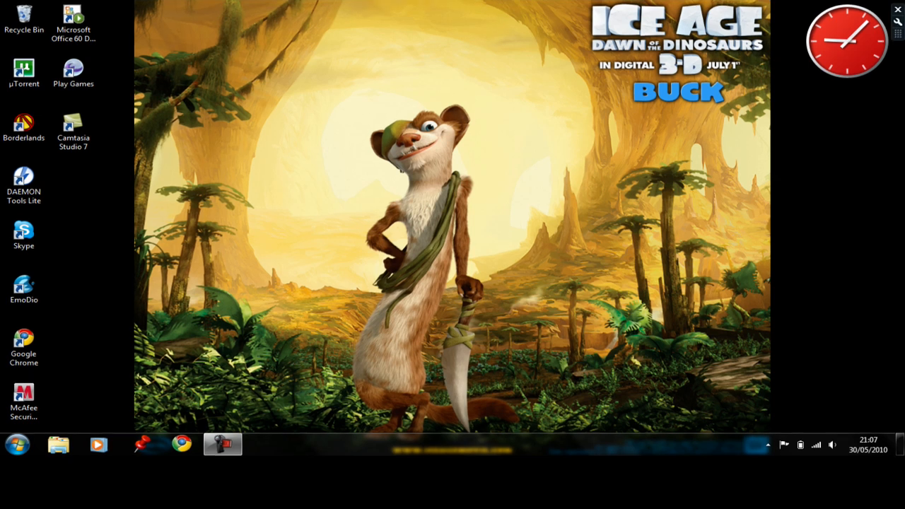
Reach the Network and Internet category of Control Panel from the Start menu.
click(17, 444)
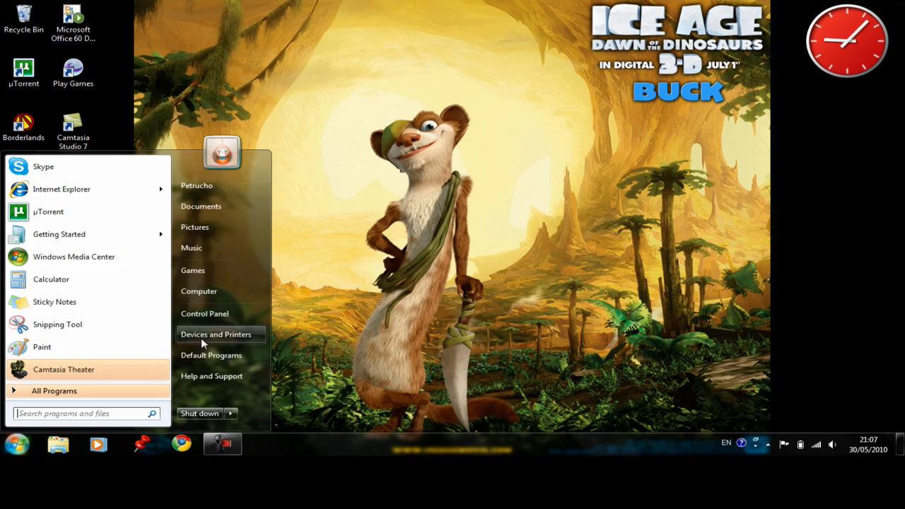
click(205, 314)
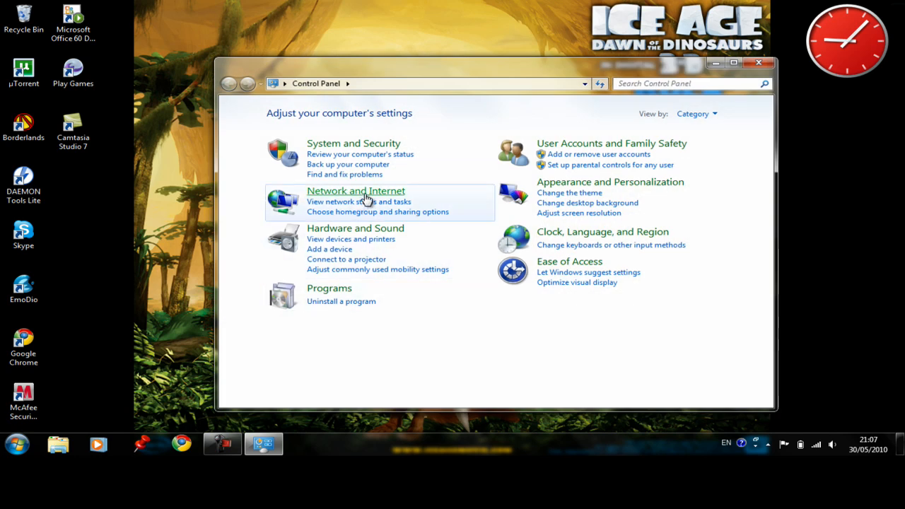
click(354, 189)
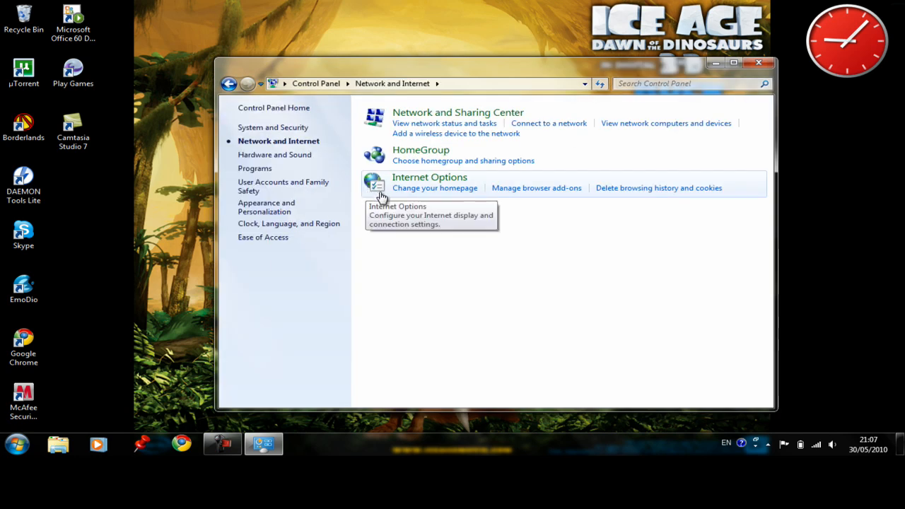
mouse_move(506, 116)
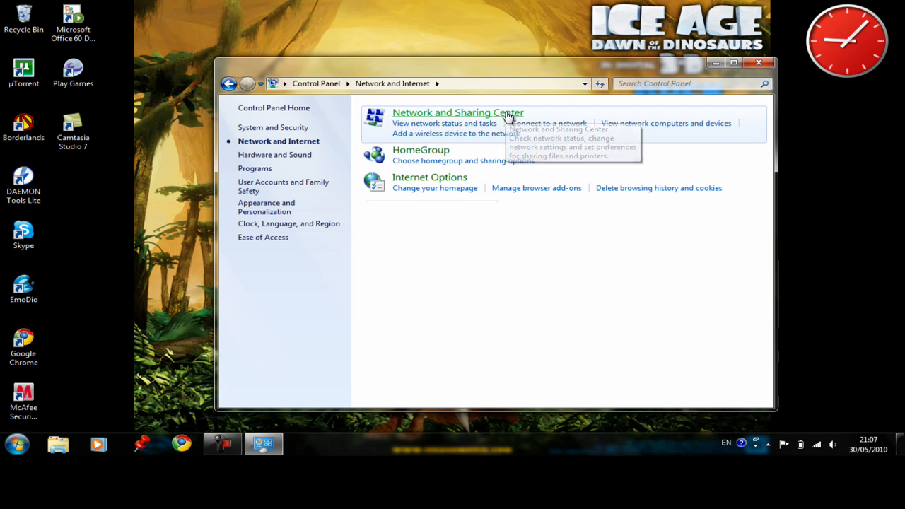
From Network and Sharing Center, start a new 'Connect to a workplace' connection.
click(458, 113)
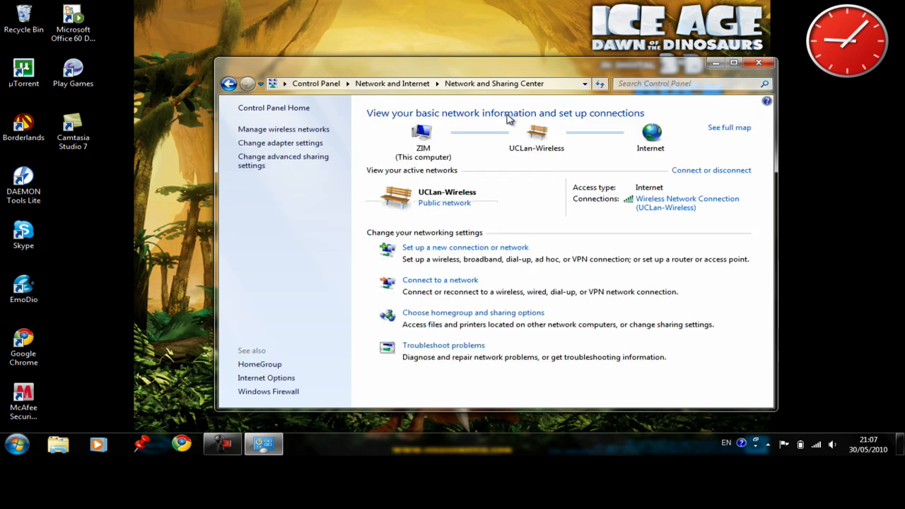
mouse_move(432, 252)
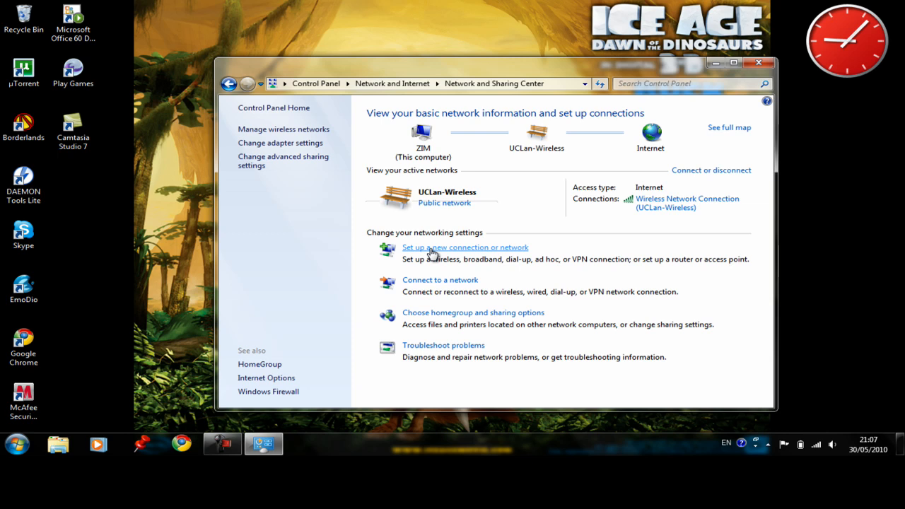
click(463, 246)
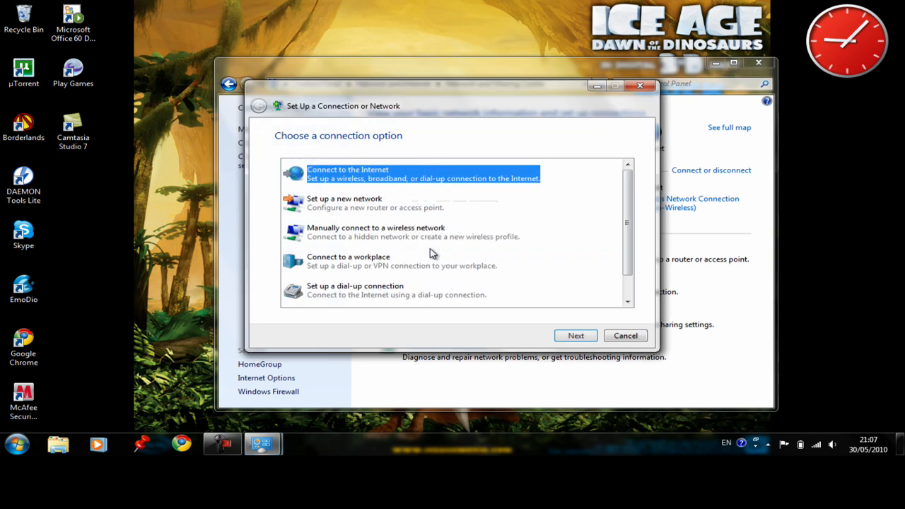
mouse_move(417, 266)
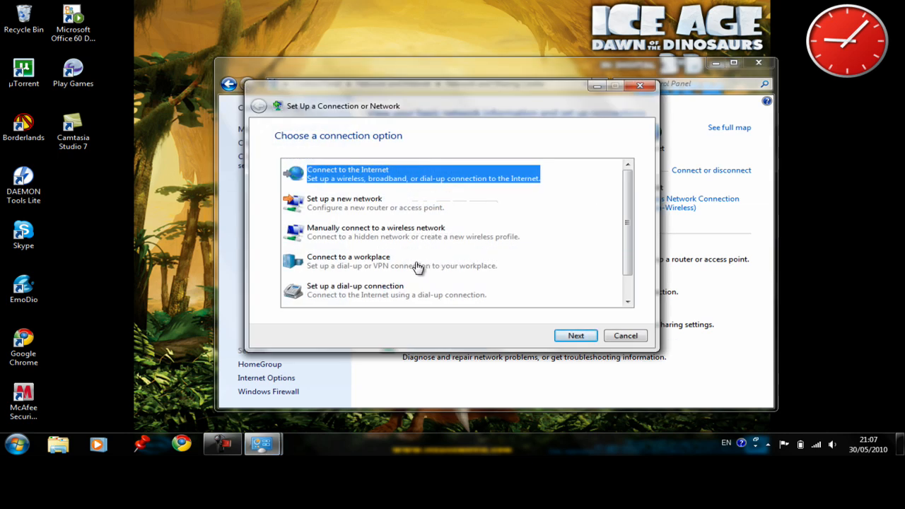
mouse_move(318, 277)
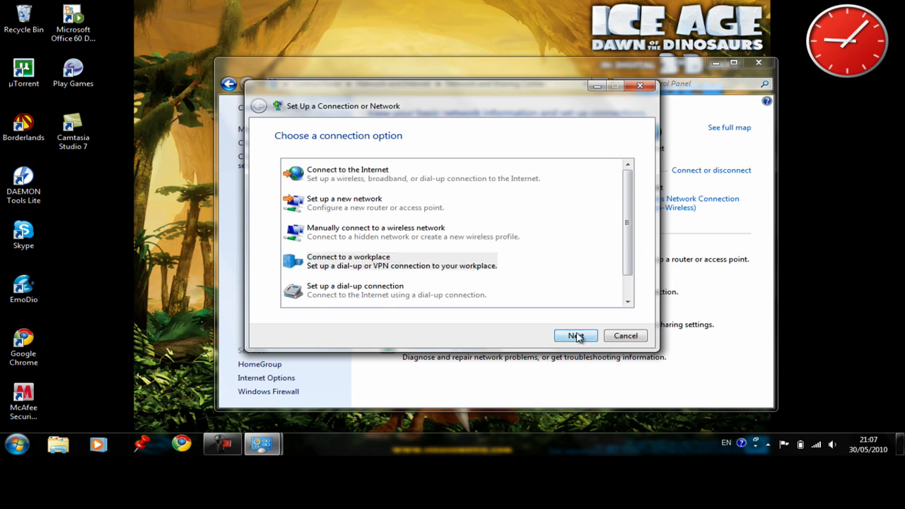
click(573, 335)
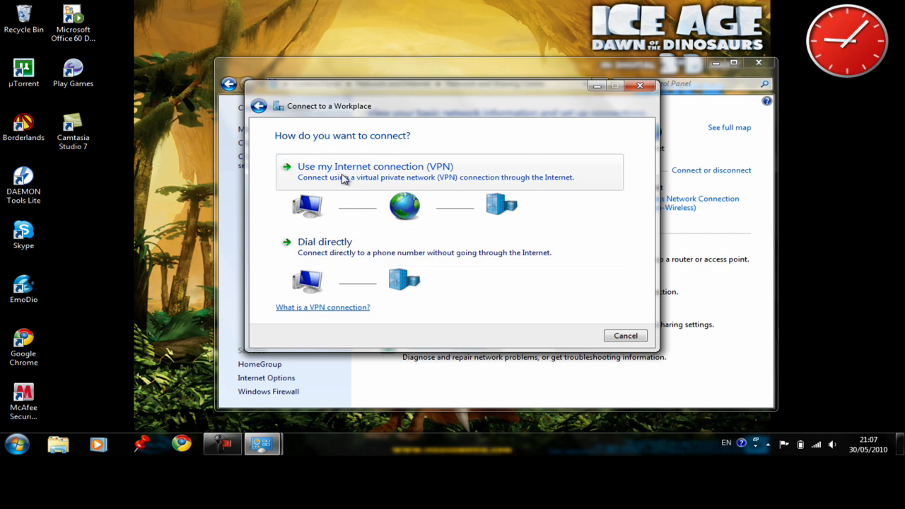
Choose VPN, address trial.usuktv.com, name USUKTV, with 'Don't connect now' ticked, and continue.
click(375, 167)
text(t)
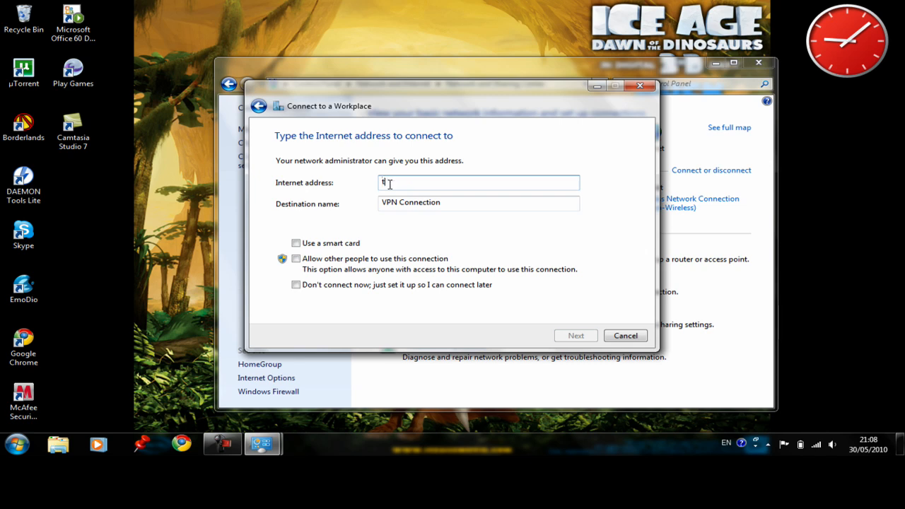
text(rial.)
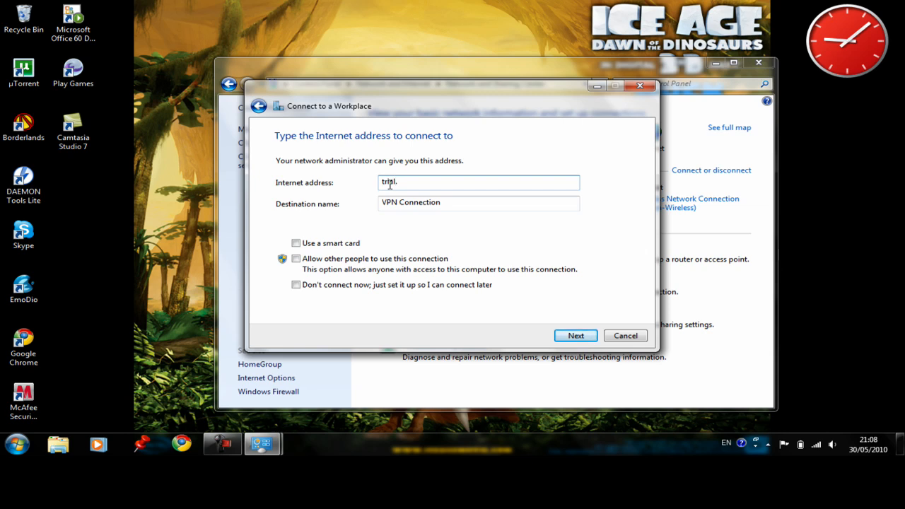
text(usuktv.com)
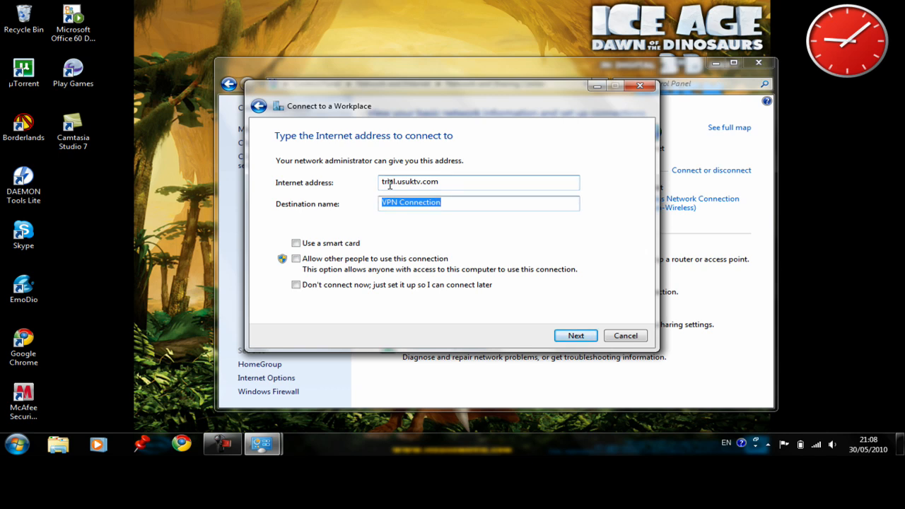
text(USUK)
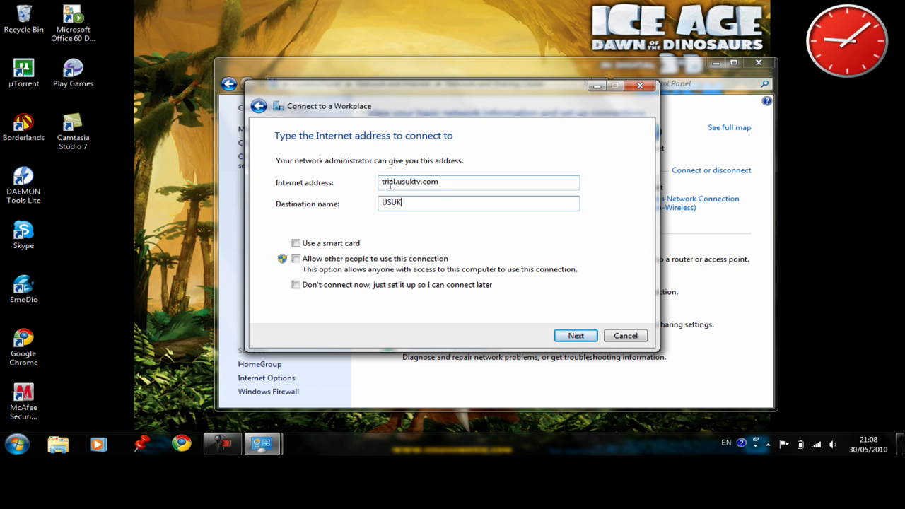
text(TV)
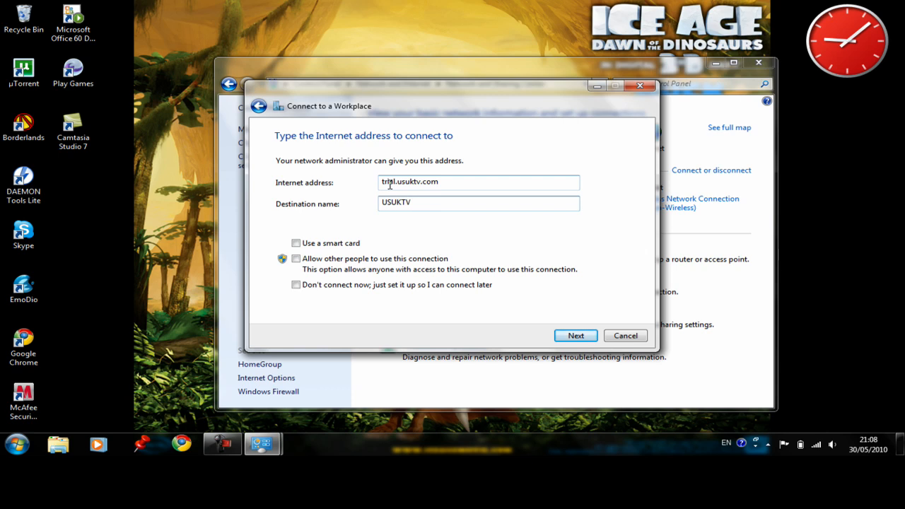
click(467, 204)
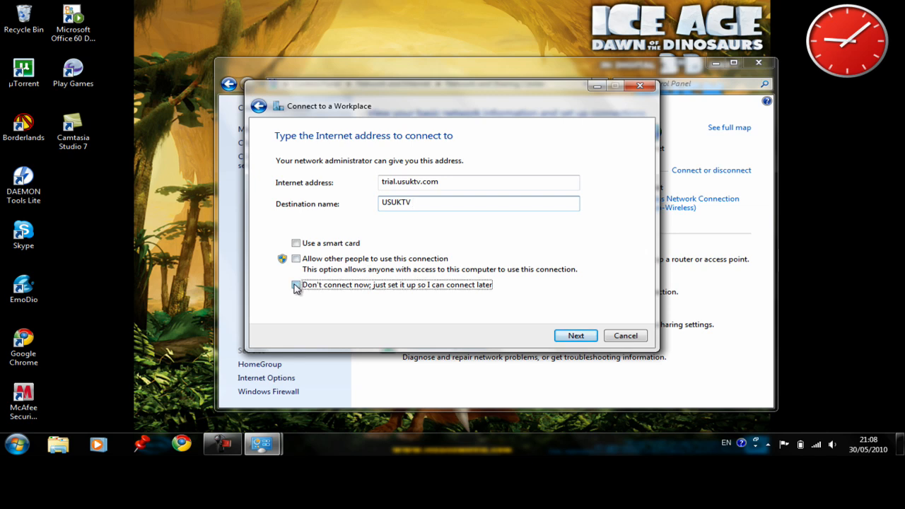
click(297, 284)
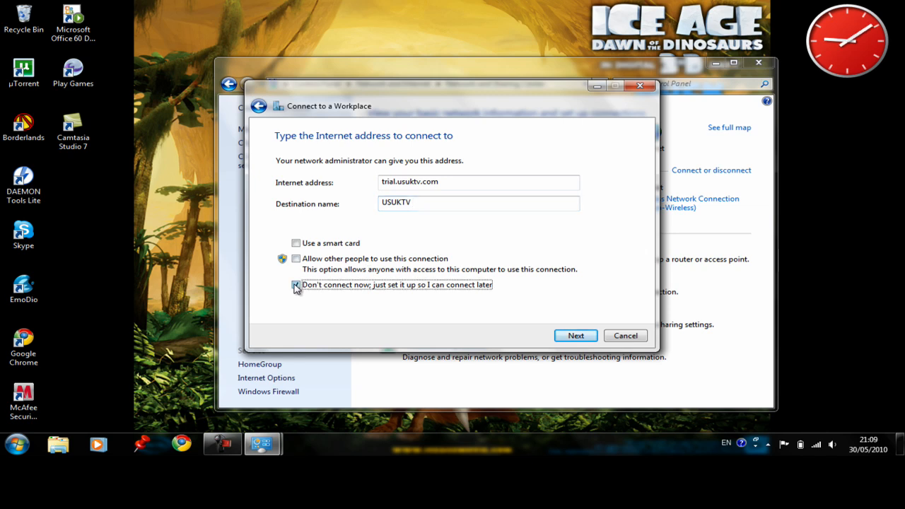
click(574, 335)
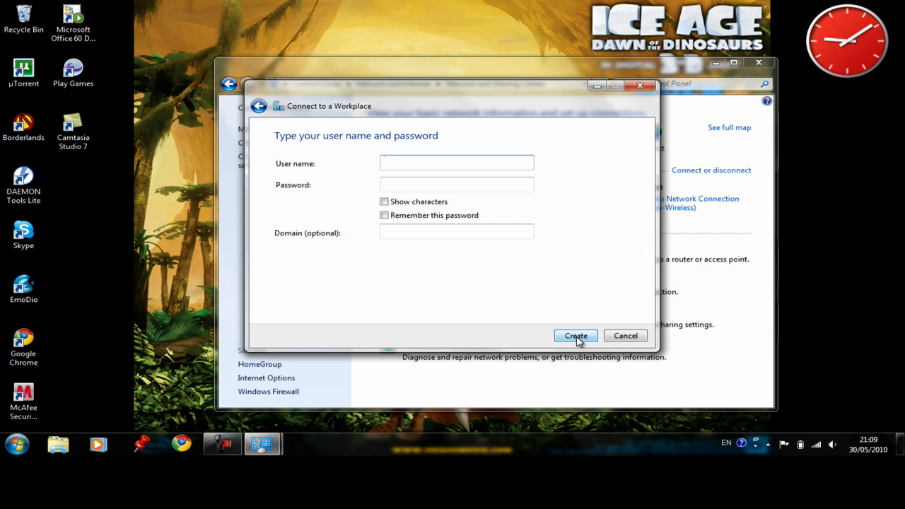
Enter the user name and masked password, leaving the domain empty.
click(455, 163)
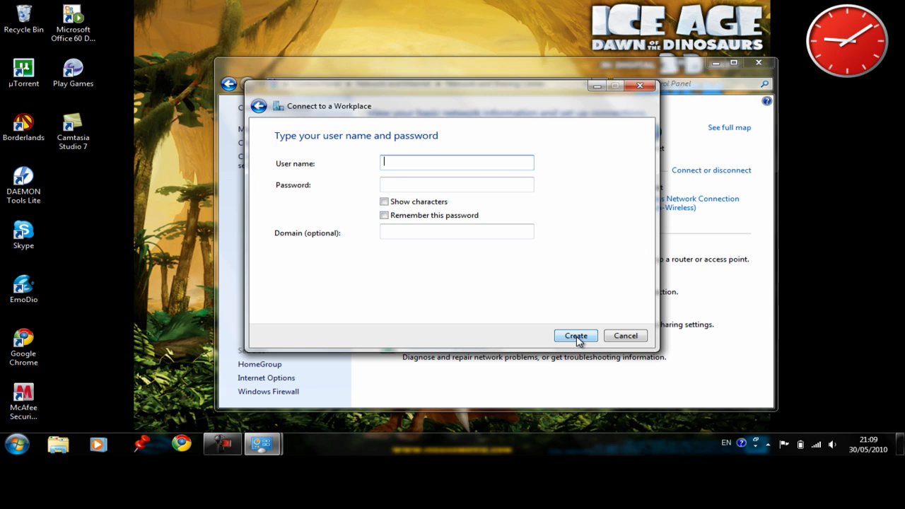
text(johnsmith)
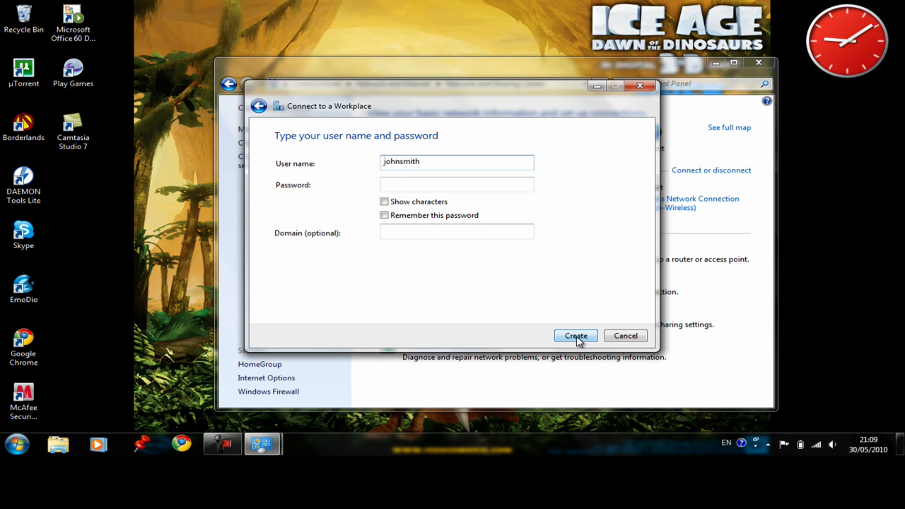
text(••)
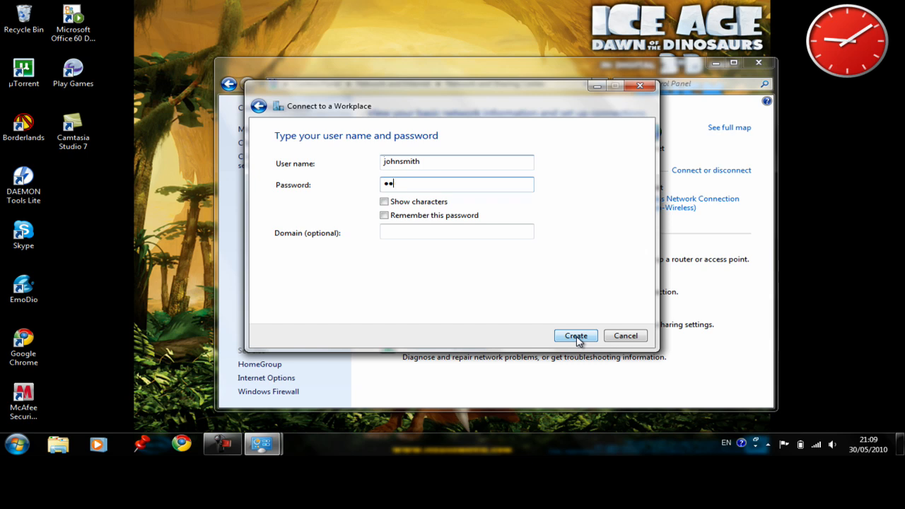
text(••)
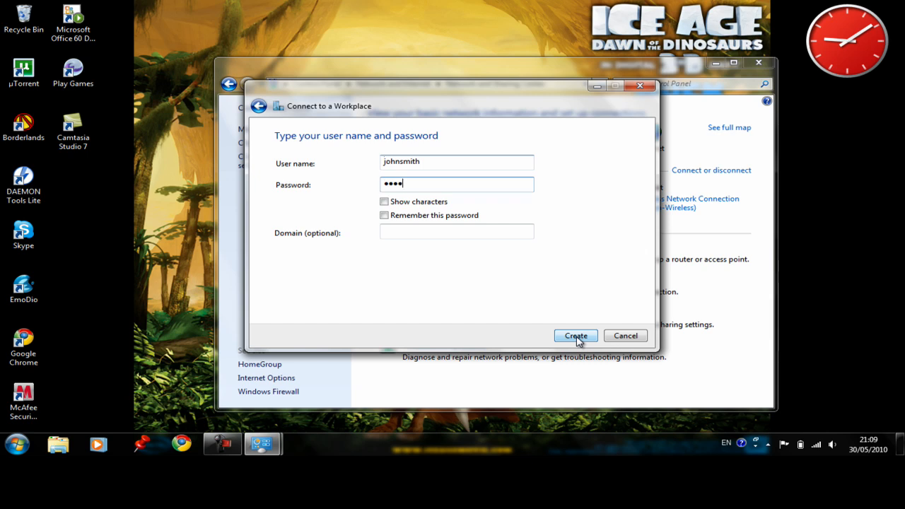
text(••)
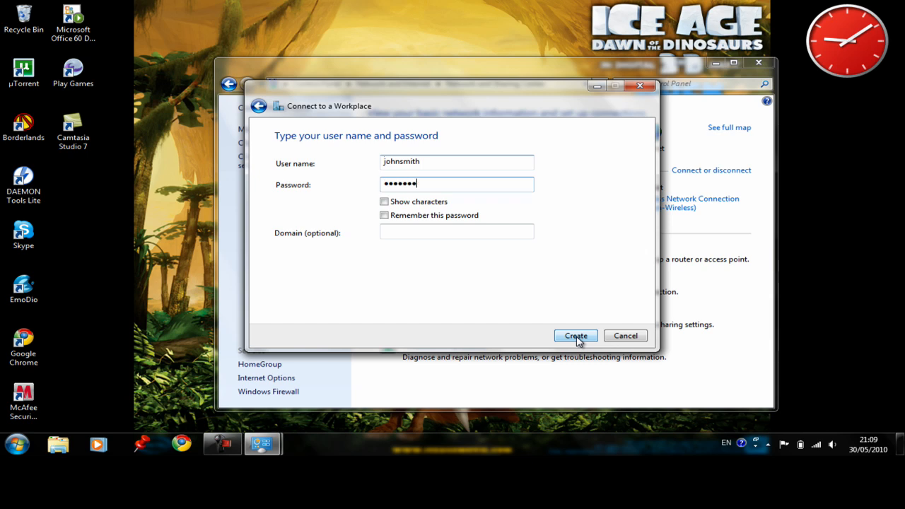
text(•)
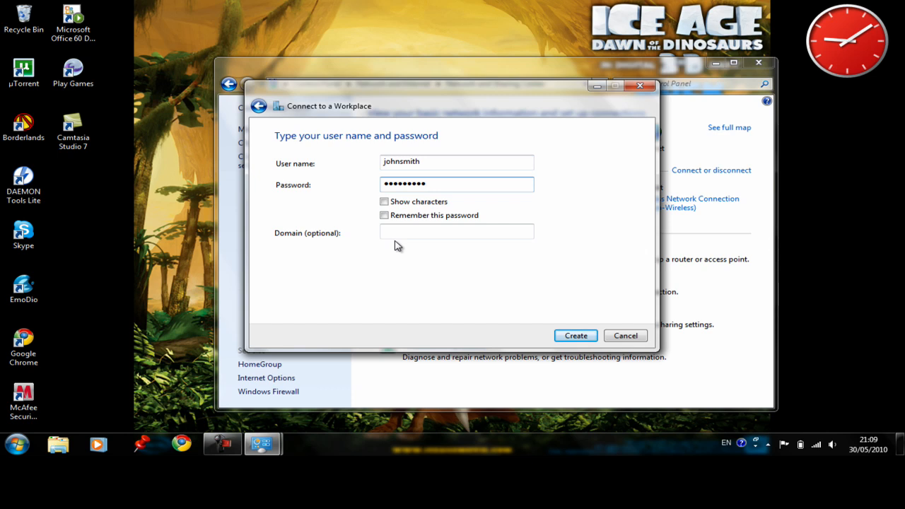
mouse_move(503, 287)
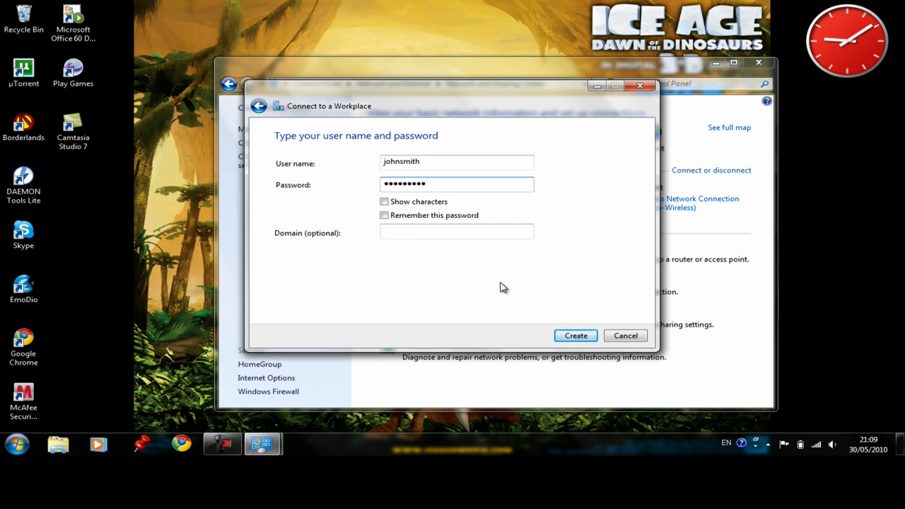
Create the USUKTV connection and connect now until 'You are connected' shows.
click(574, 335)
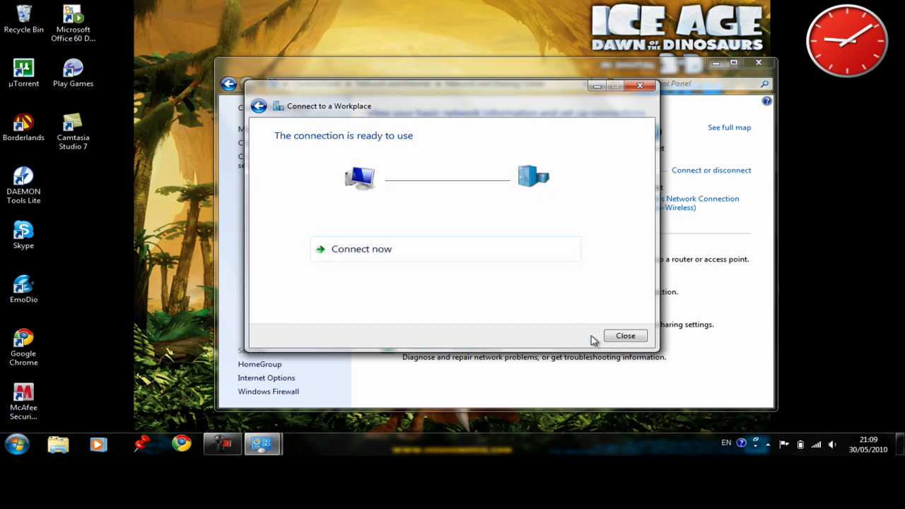
mouse_move(438, 292)
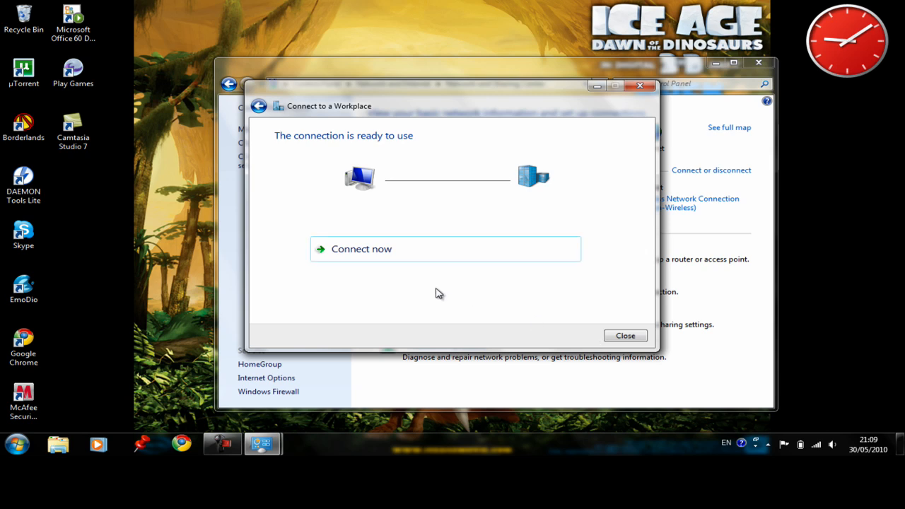
click(362, 249)
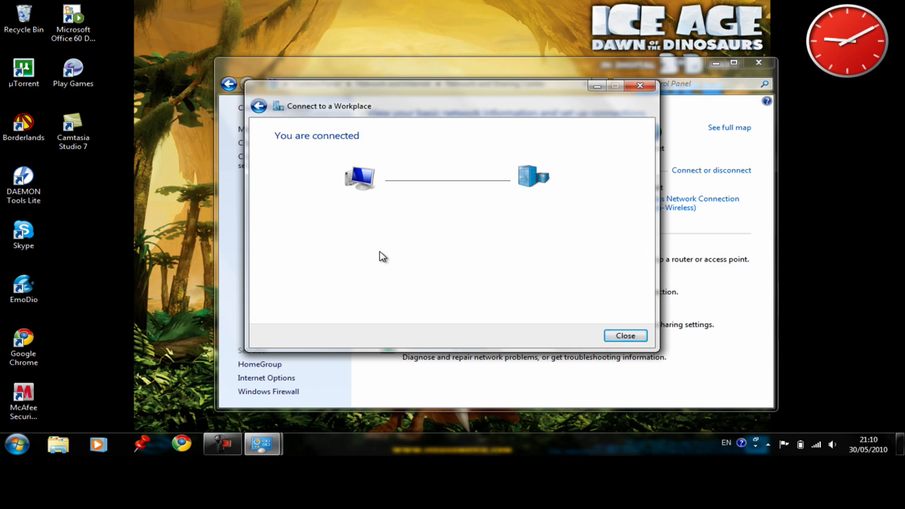
mouse_move(649, 97)
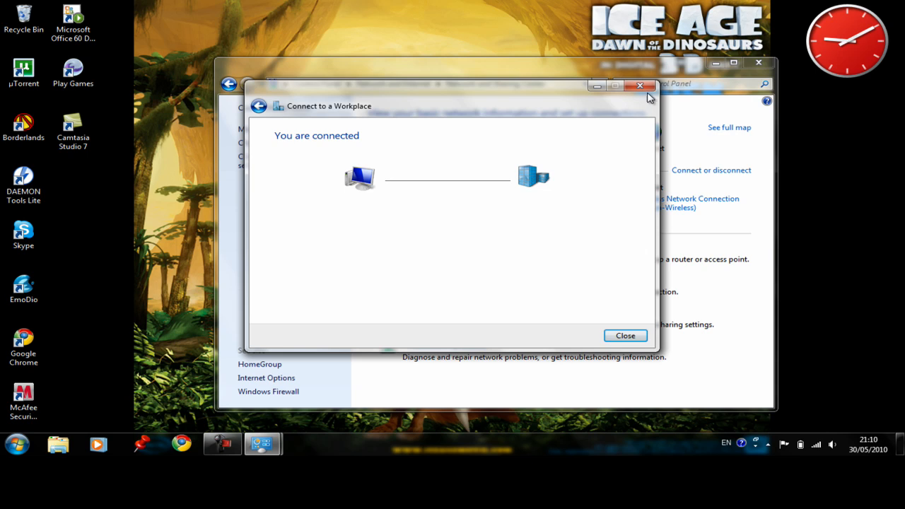
Close the wizard and the Network and Sharing Center, leaving USUKTV connected.
click(625, 336)
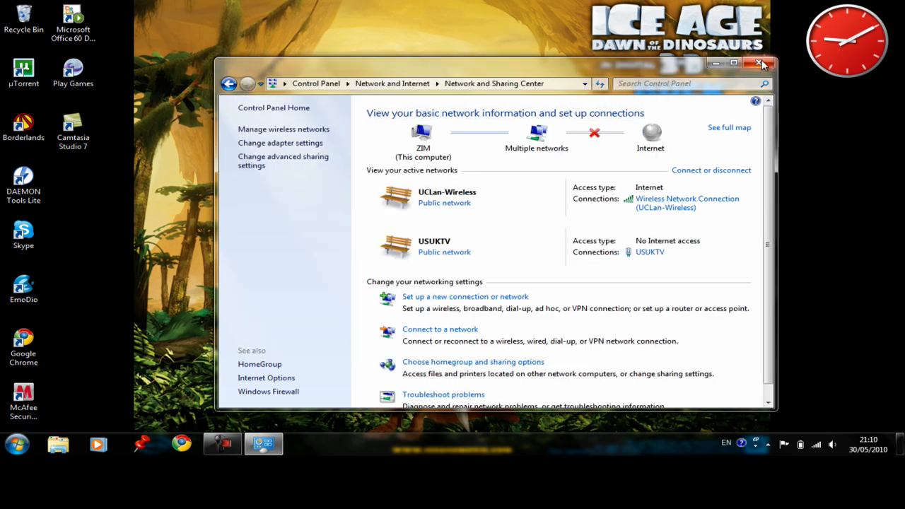
click(761, 63)
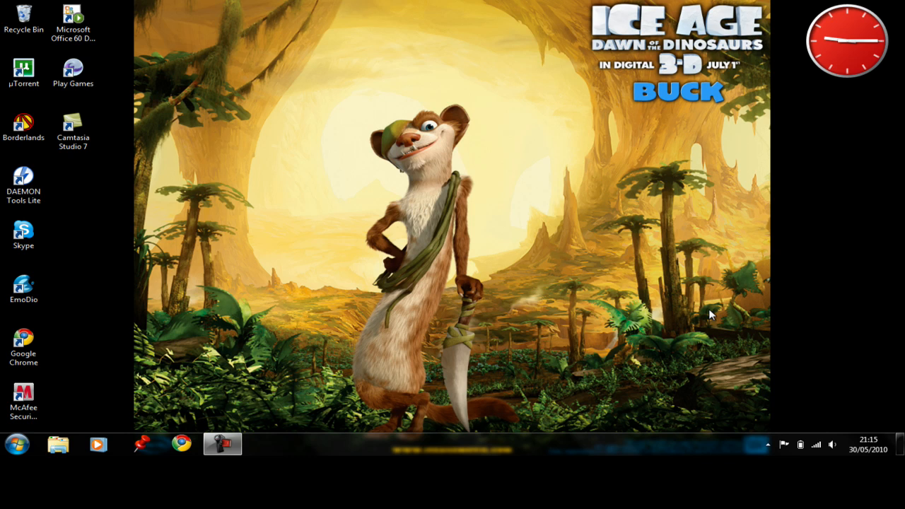
mouse_move(201, 424)
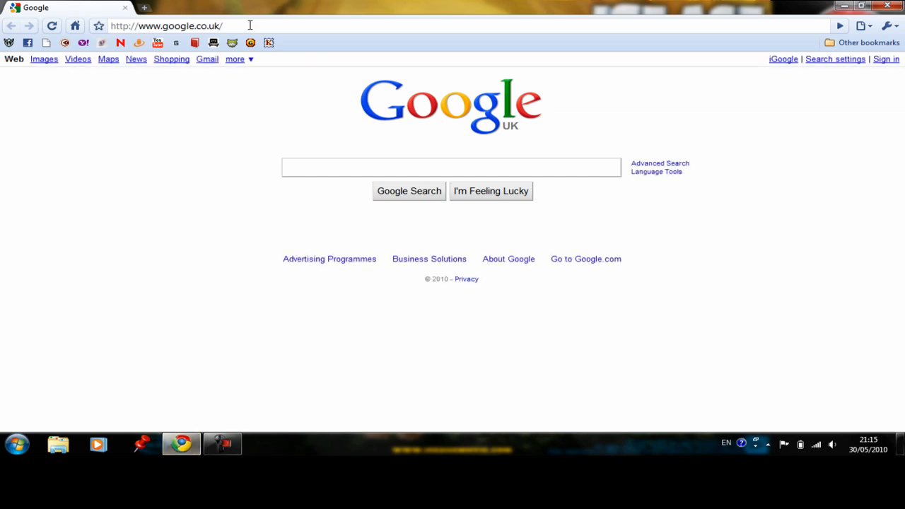
Load the BBC iPlayer home page in Chrome through the VPN.
text(bbc)
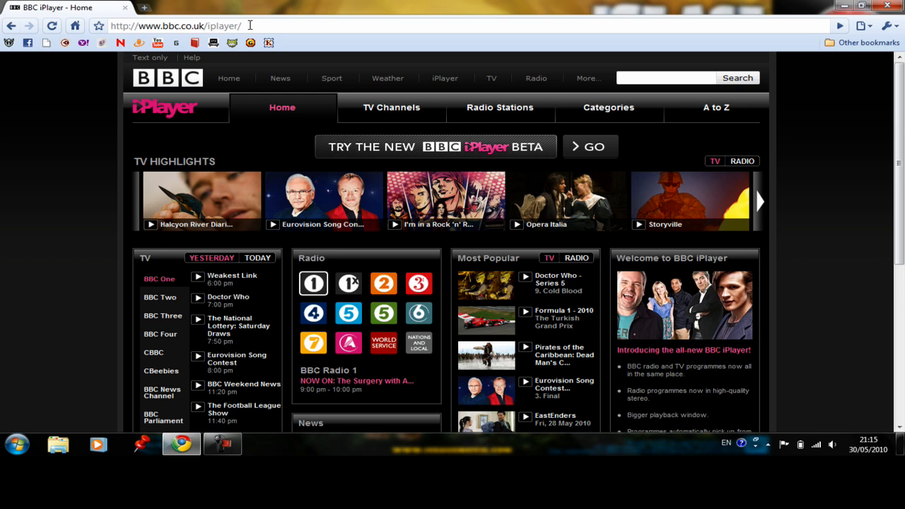
mouse_move(855, 229)
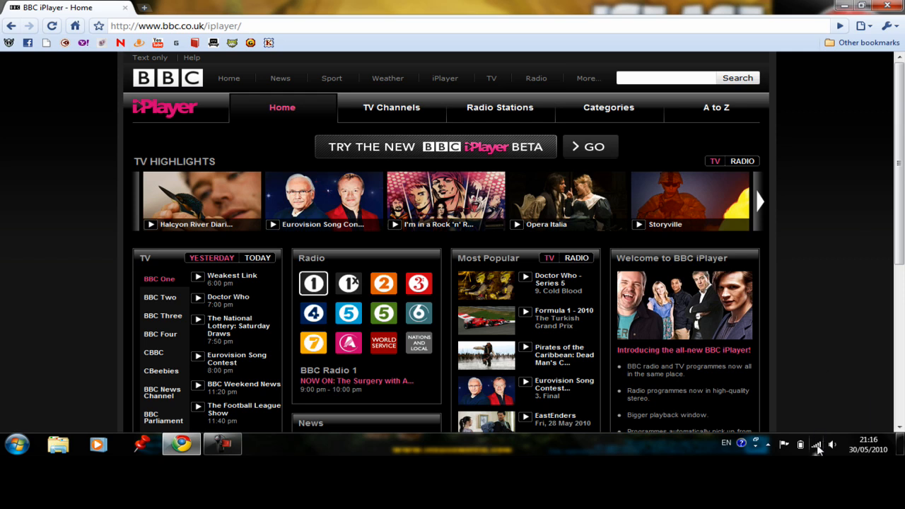
Show the tray's network list and the Disconnect option for USUKTV.
click(817, 444)
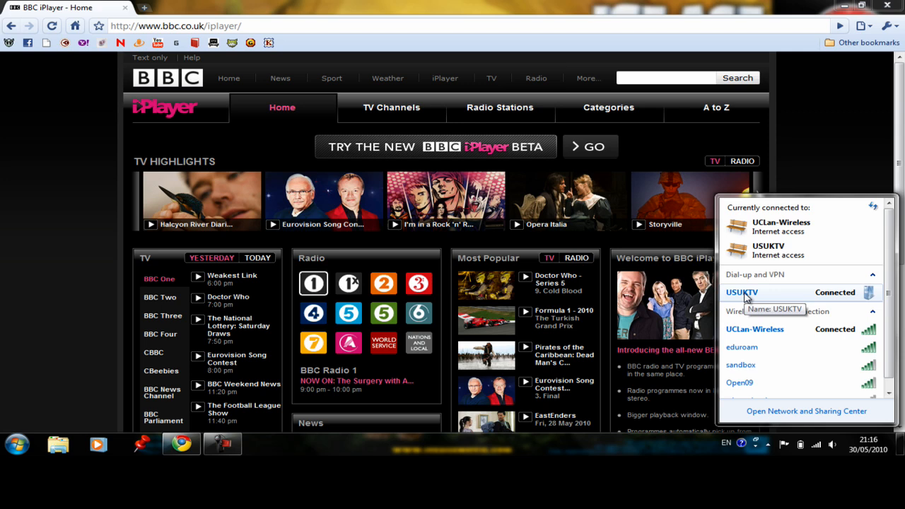
right_click(742, 291)
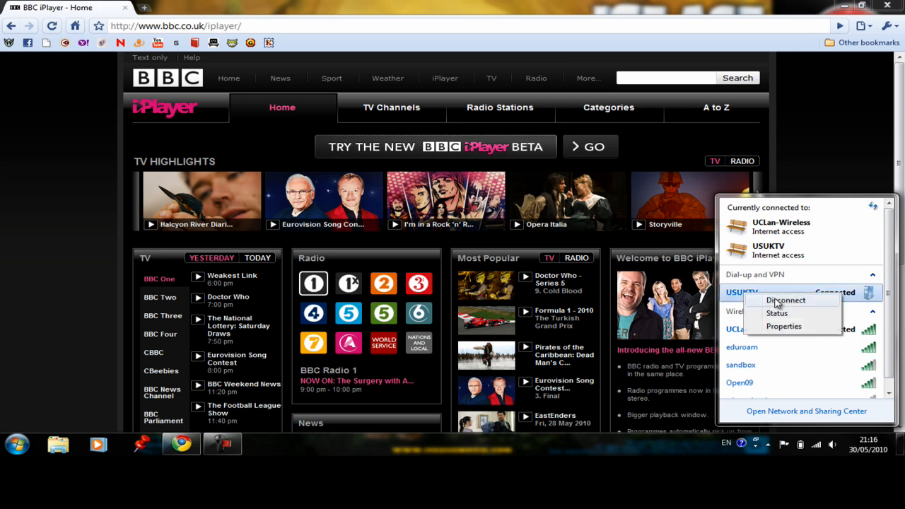